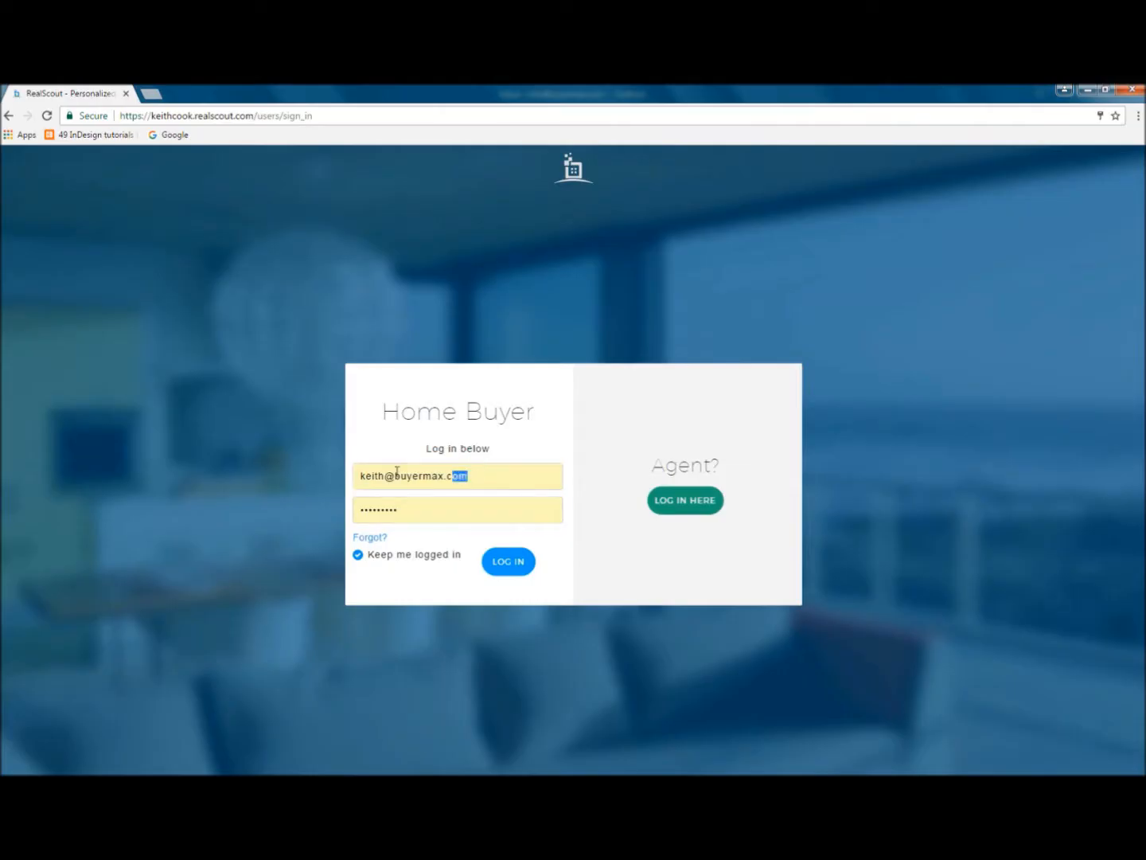
type("res")
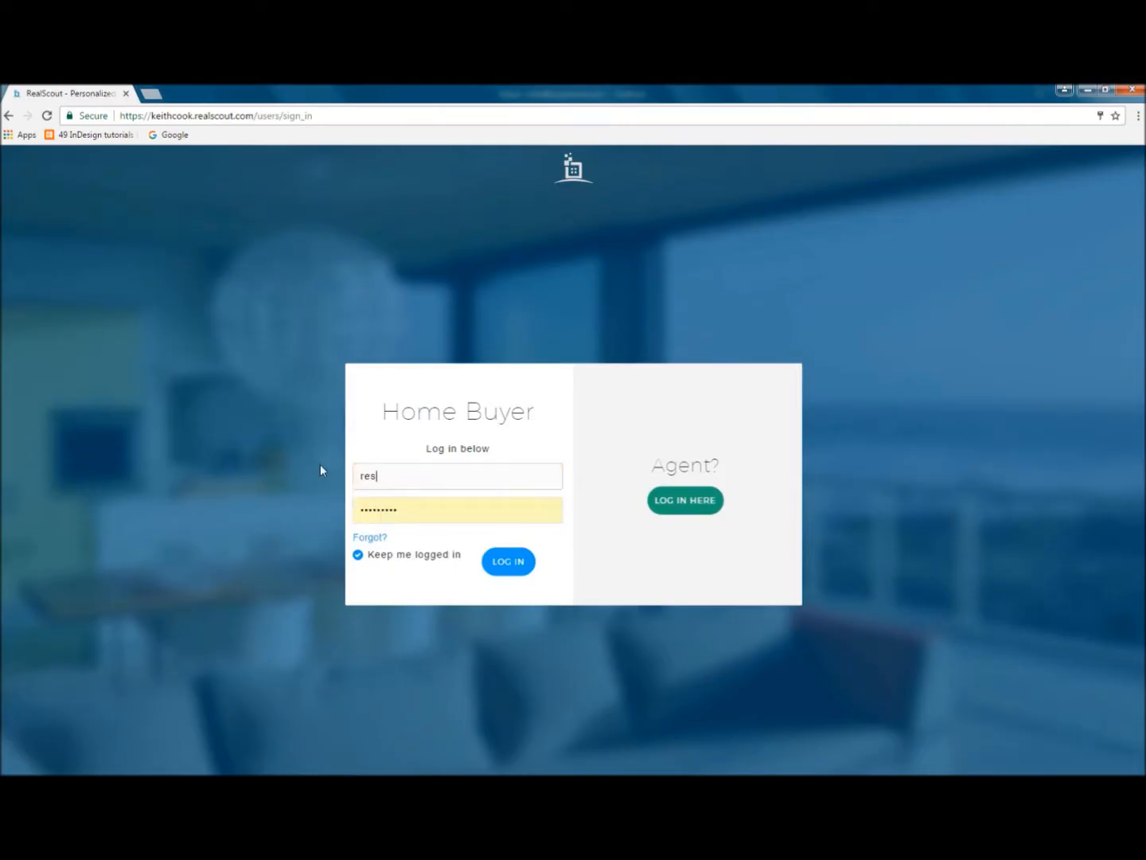
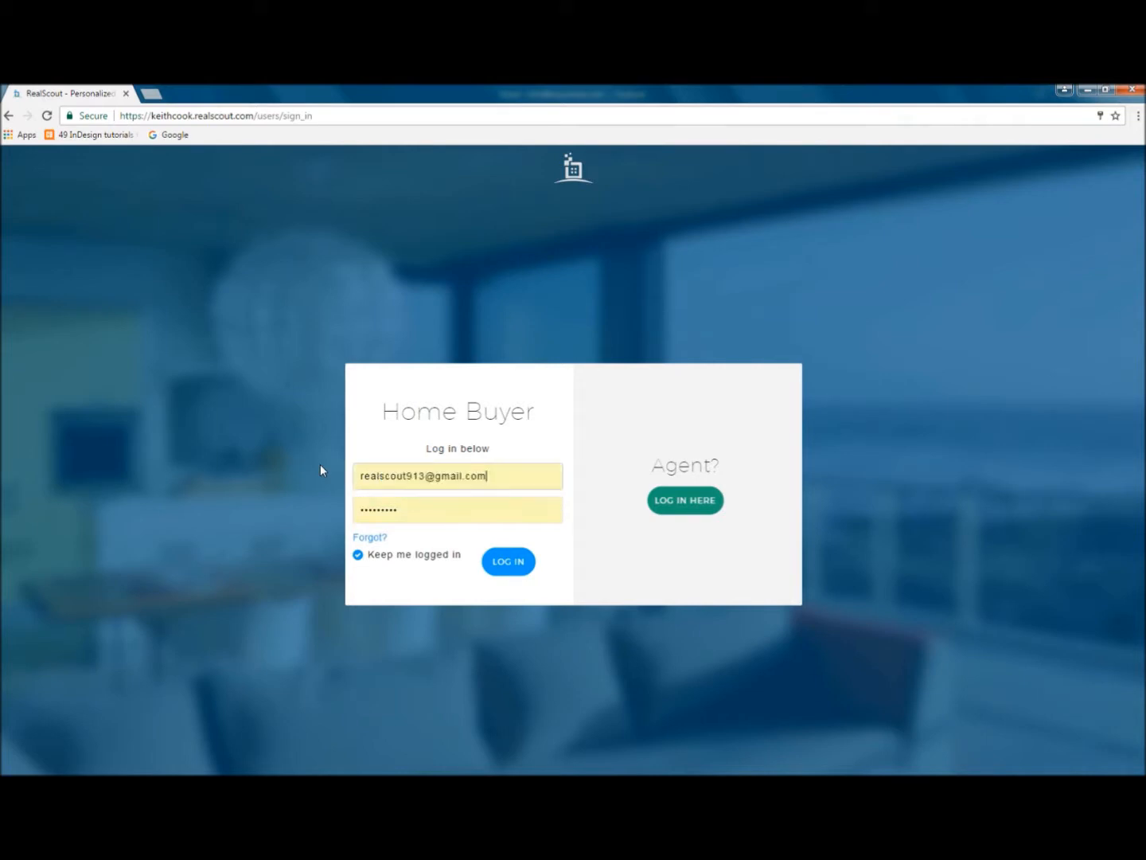
left_click(508, 561)
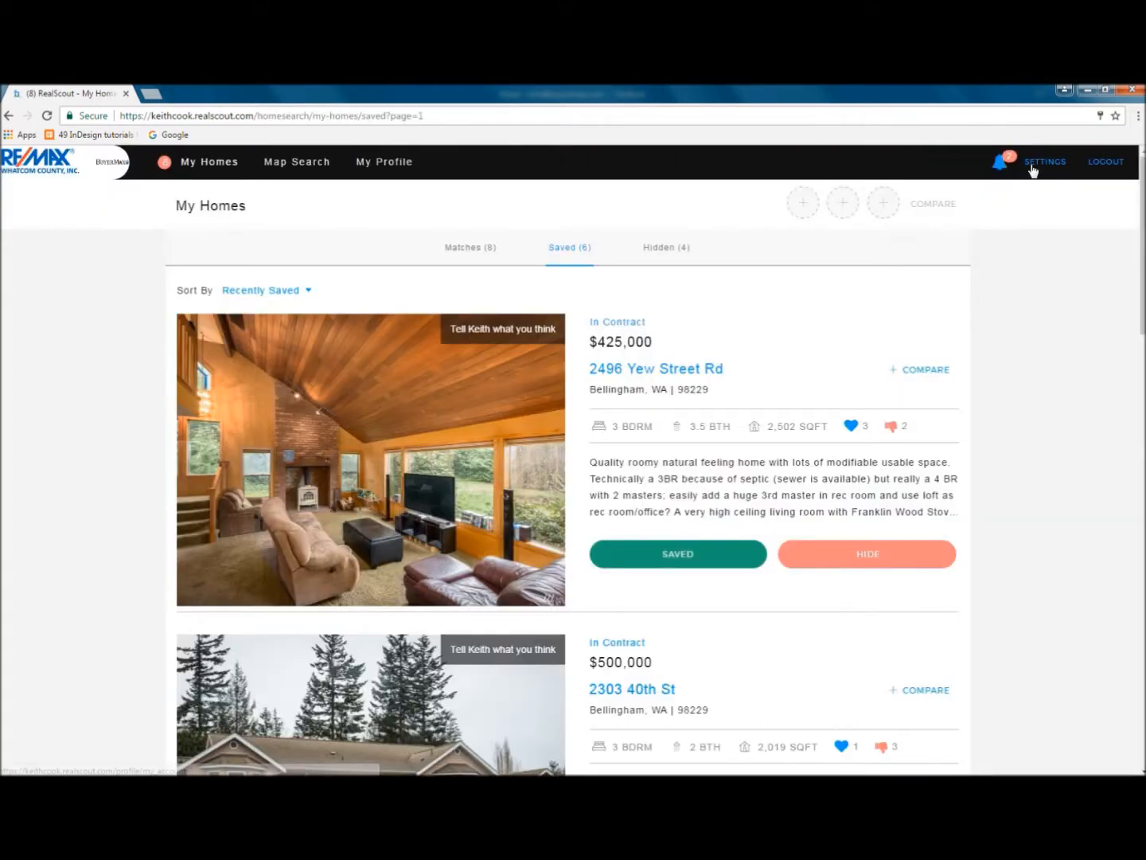
Step: From account settings, edit the 90 Day Neighborhood Real Estate Info property alert
left_click(1045, 162)
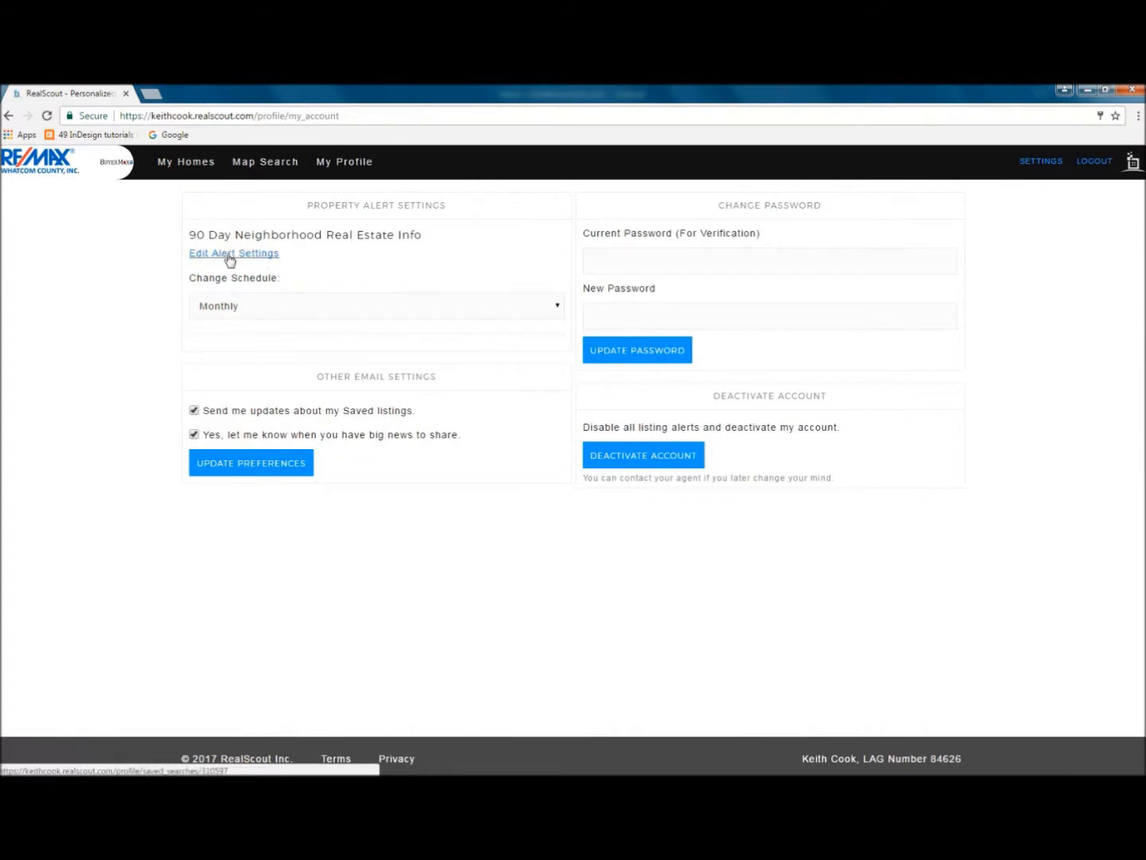
left_click(233, 253)
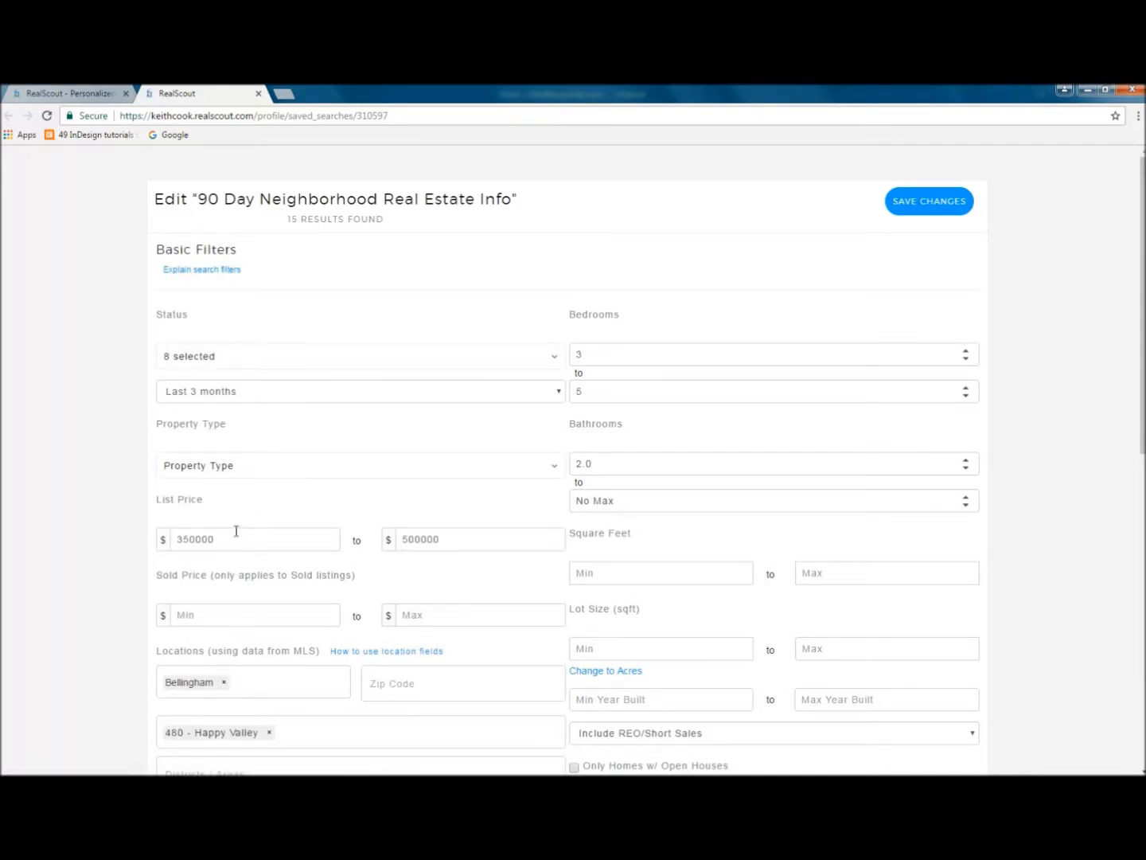
Step: Set bedrooms maximum to 4 and list price maximum to 550000, then save changes
left_click(773, 391)
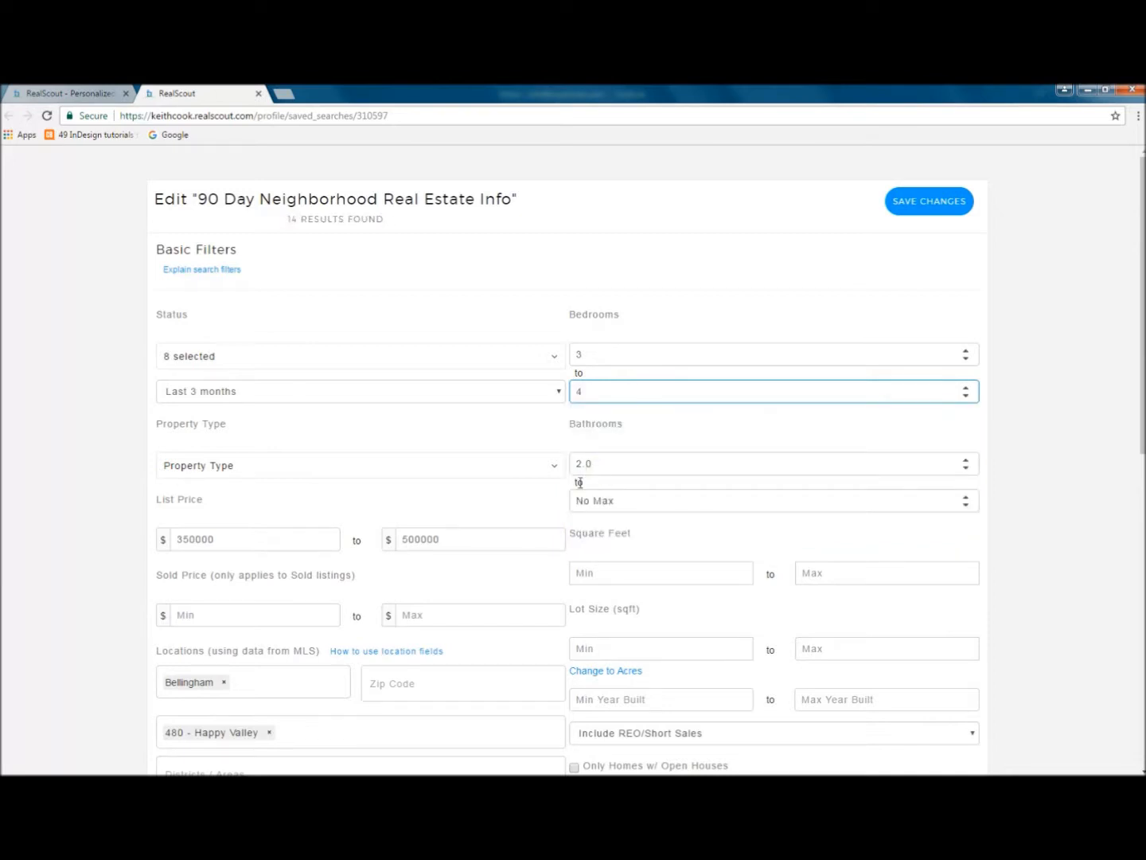
left_click(473, 538)
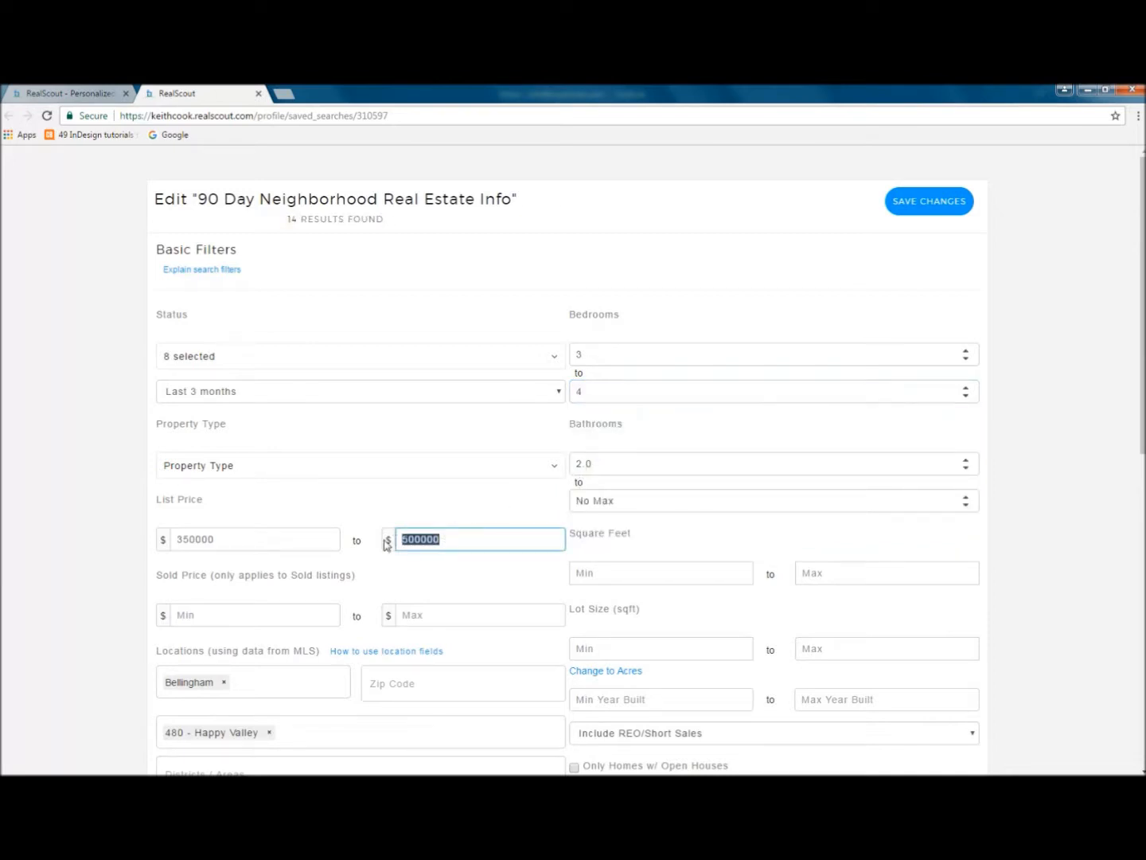
type("55000")
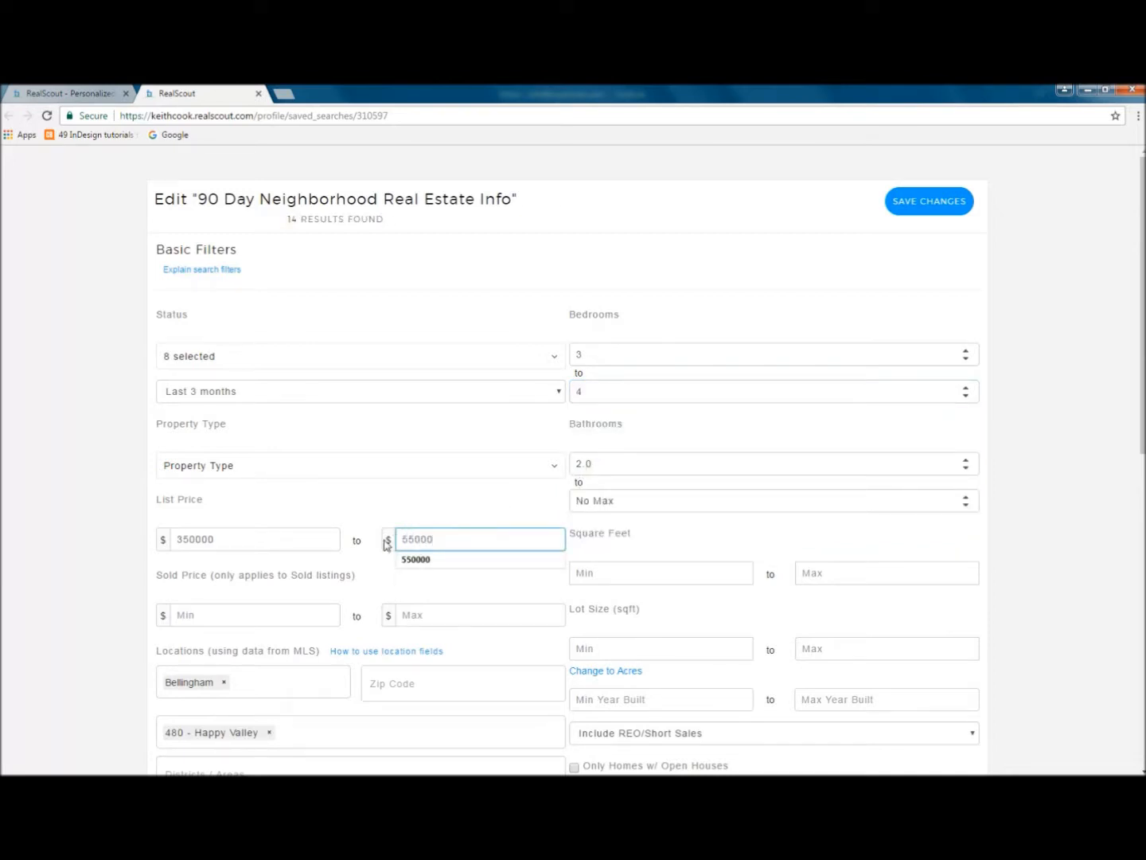
left_click(415, 560)
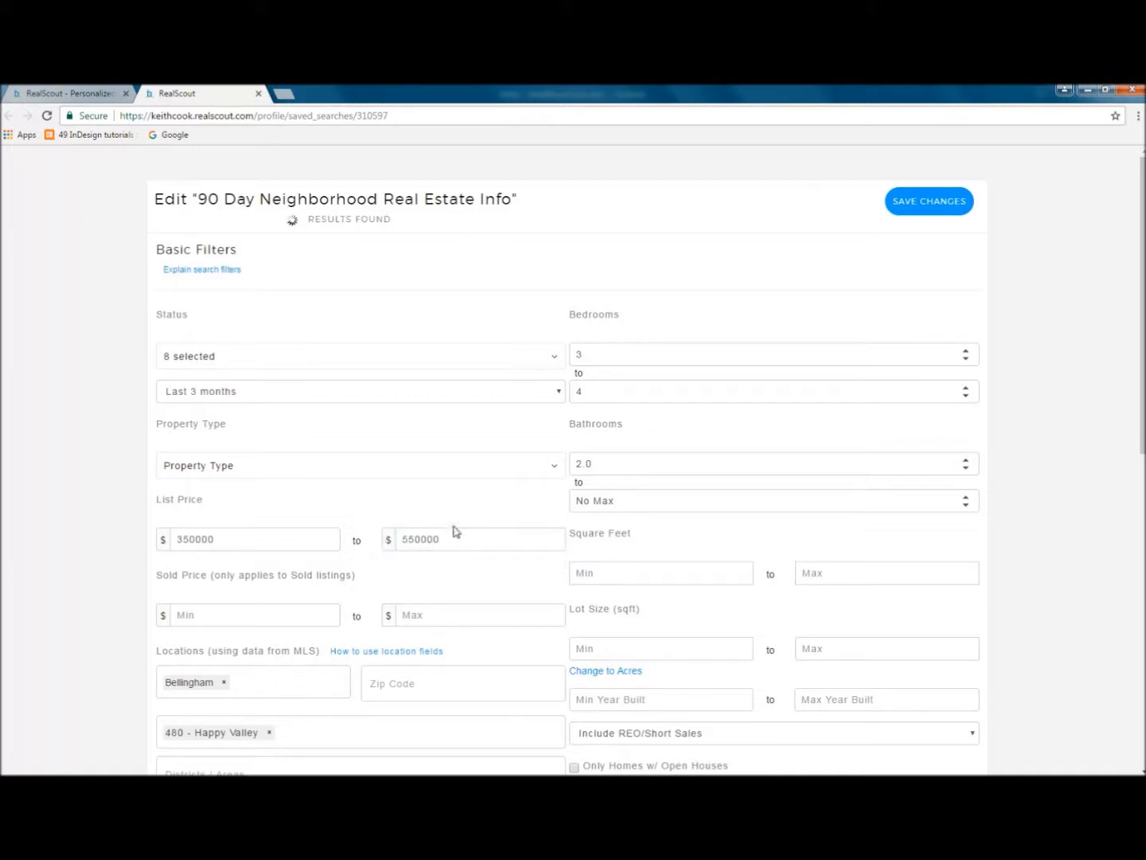
scroll("down", 3)
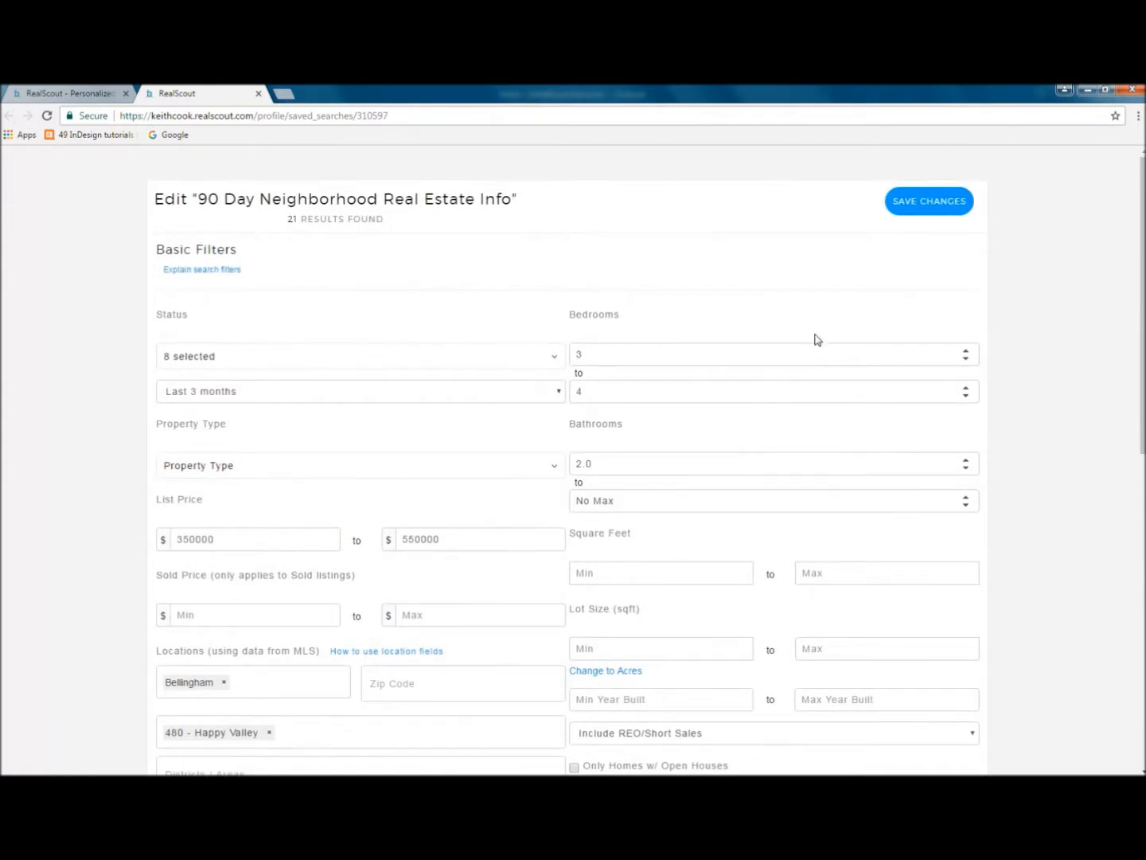
left_click(928, 200)
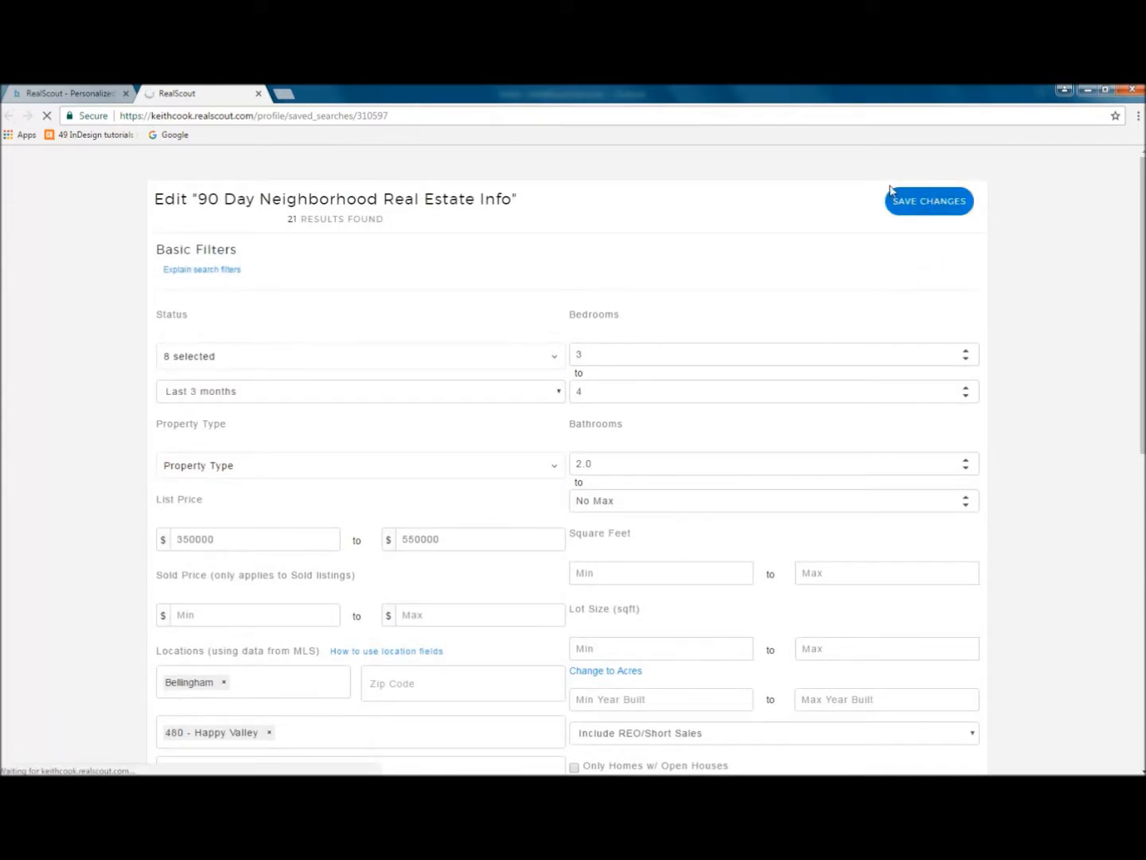
left_click(928, 201)
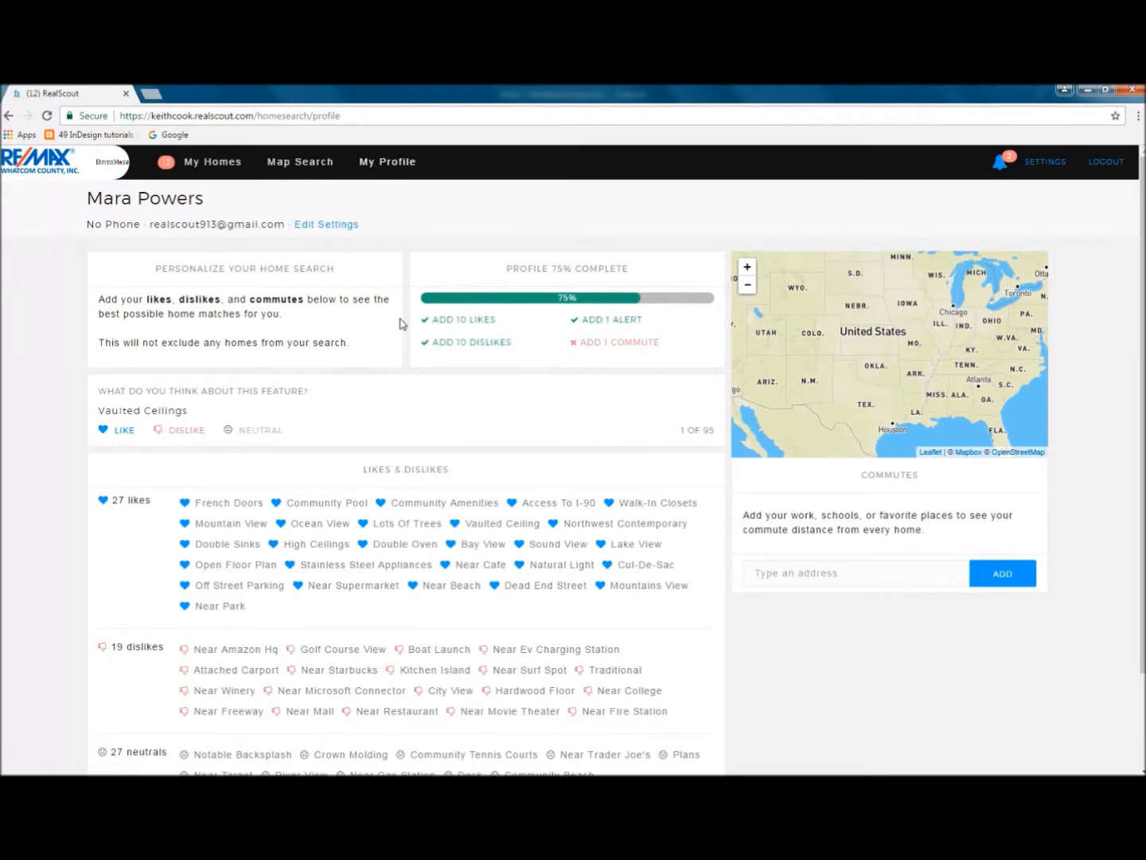
Step: Scroll the profile down to the Likes & Dislikes feature section
scroll("down", 3)
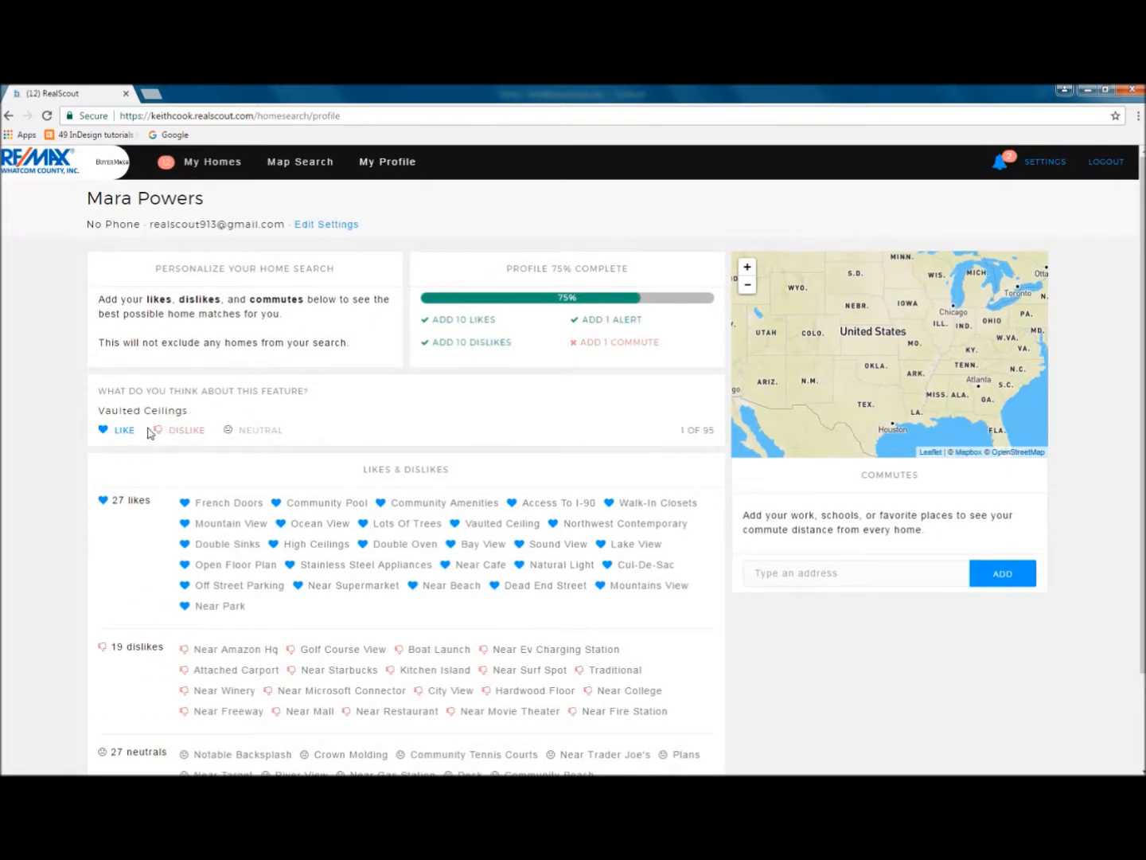
Step: Like Vaulted Ceilings and Modern, mark Large Backyard neutral, and dislike Near Ferry
left_click(116, 429)
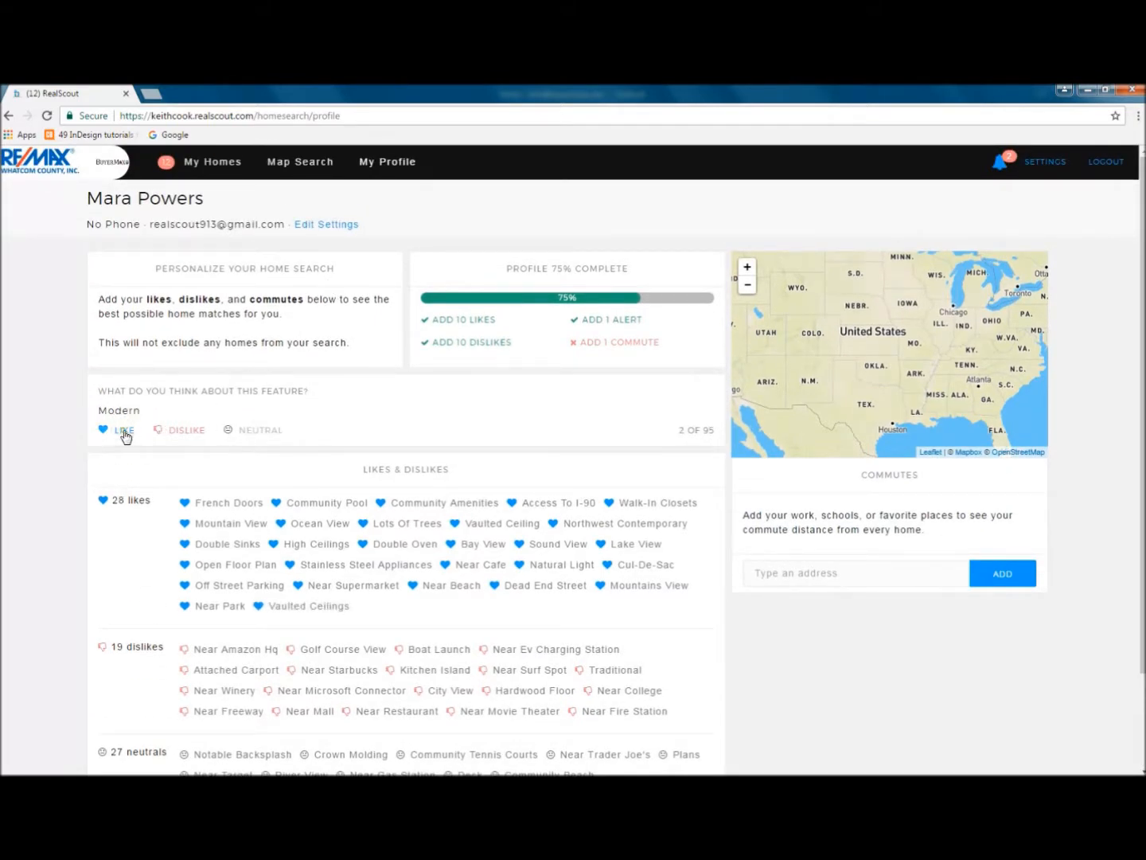
left_click(124, 429)
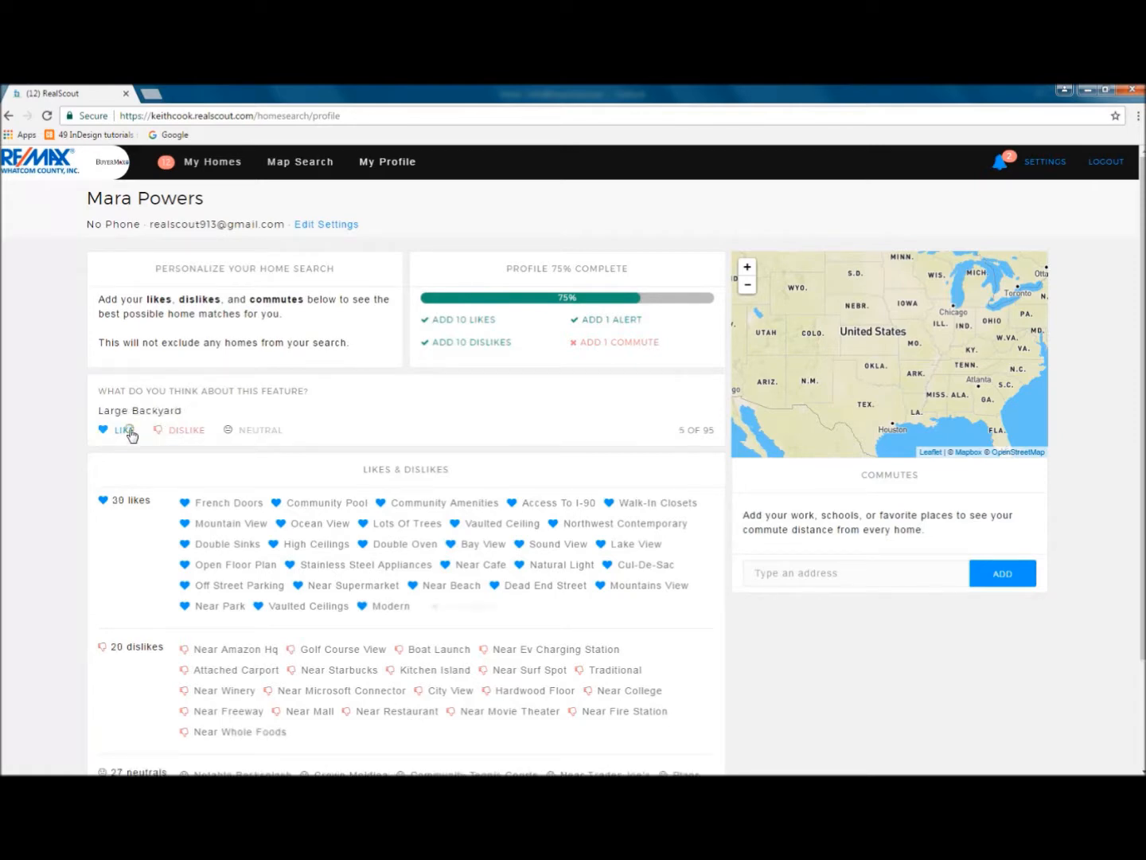
left_click(117, 430)
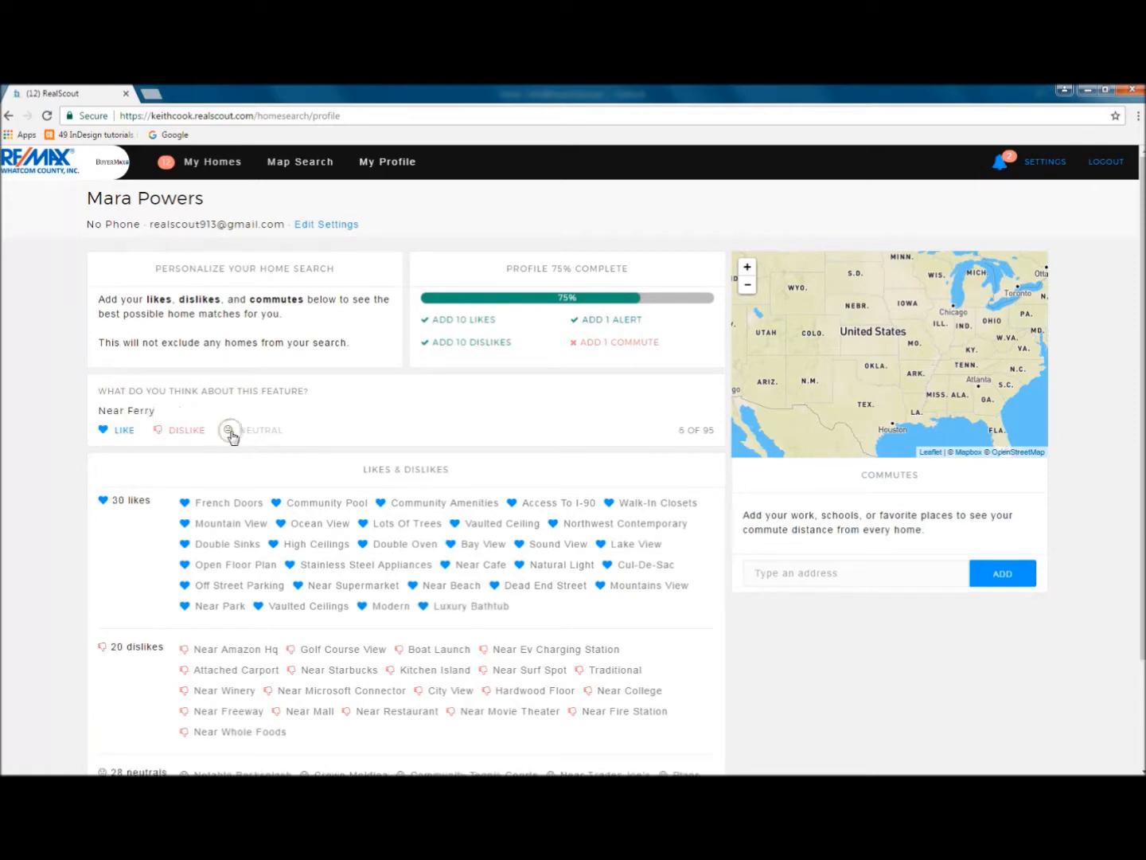
left_click(178, 430)
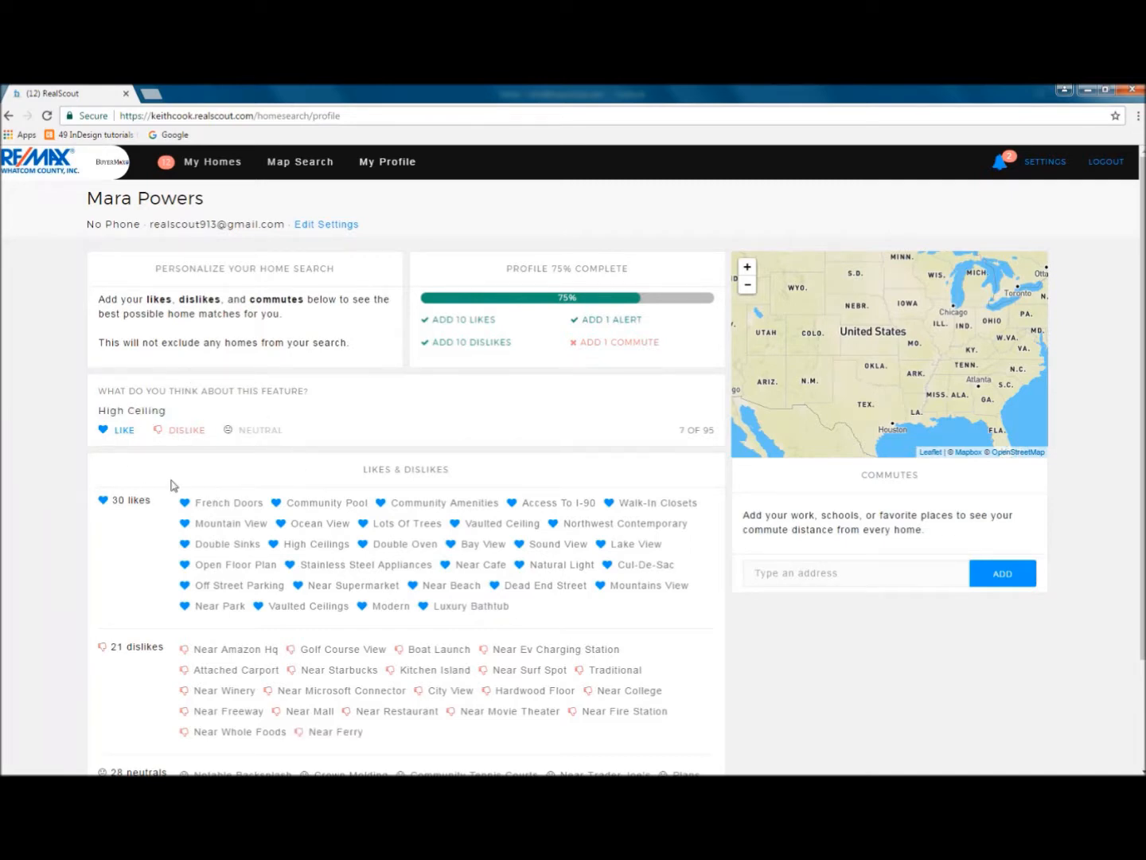
scroll("down", 3)
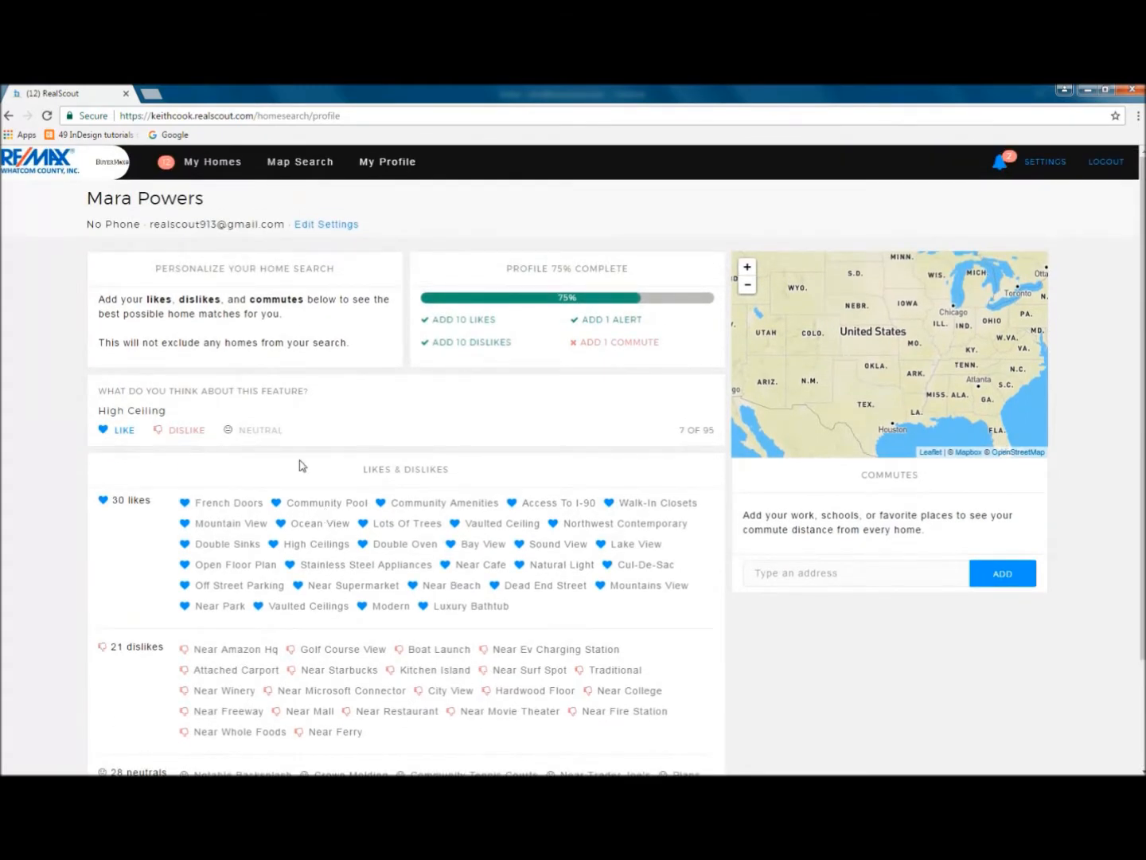
double_click(109, 343)
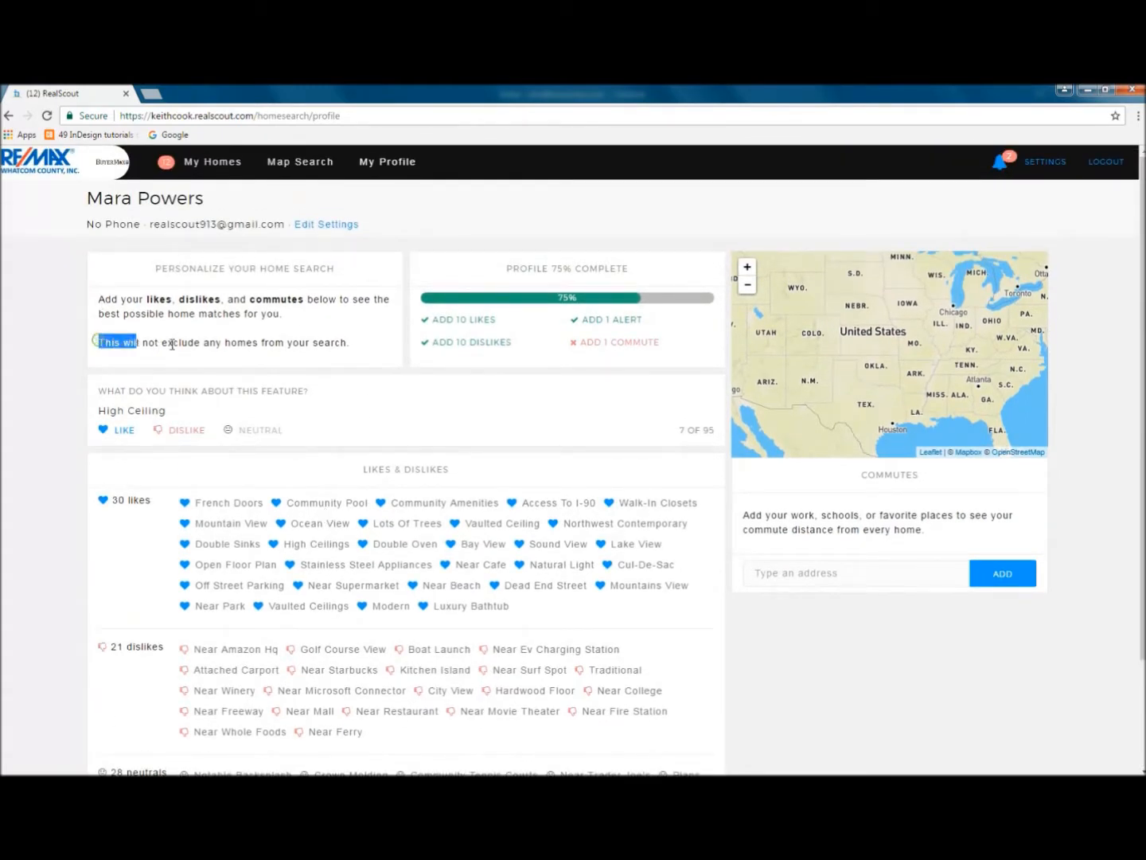
left_click_drag(99, 342, 350, 342)
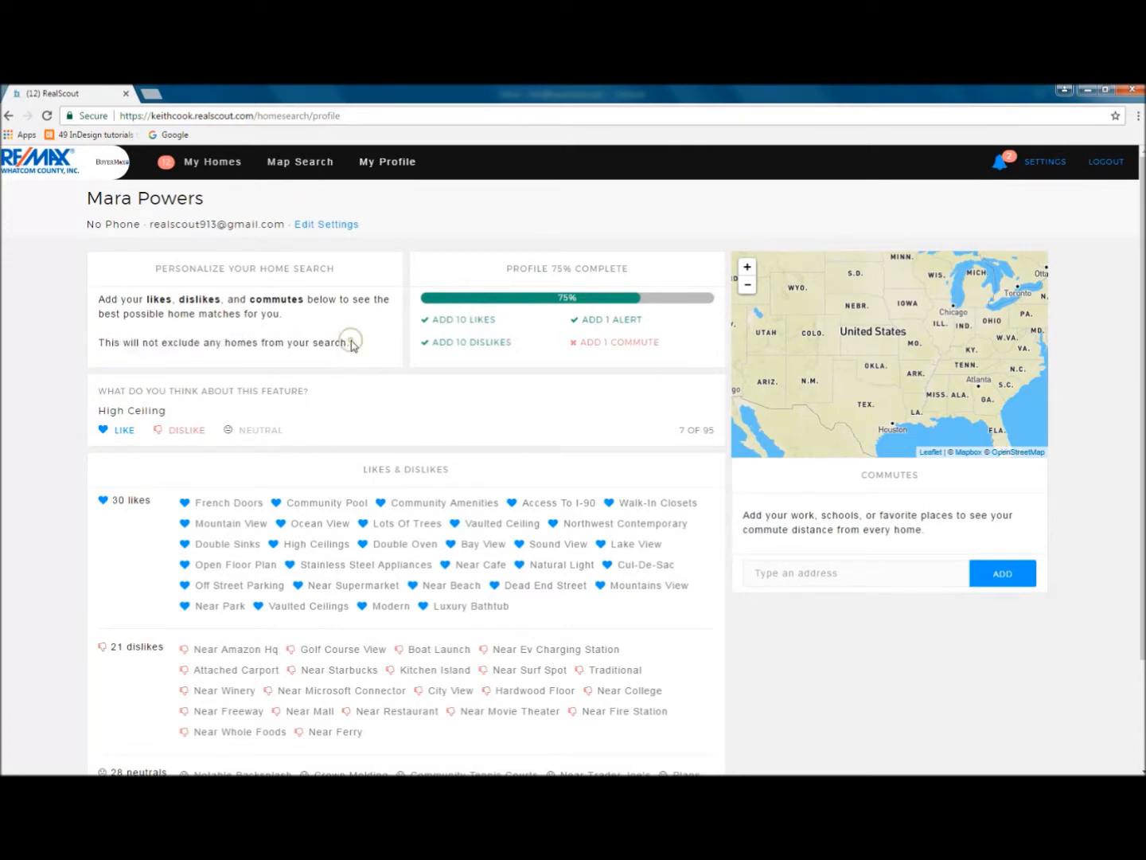
left_click(212, 161)
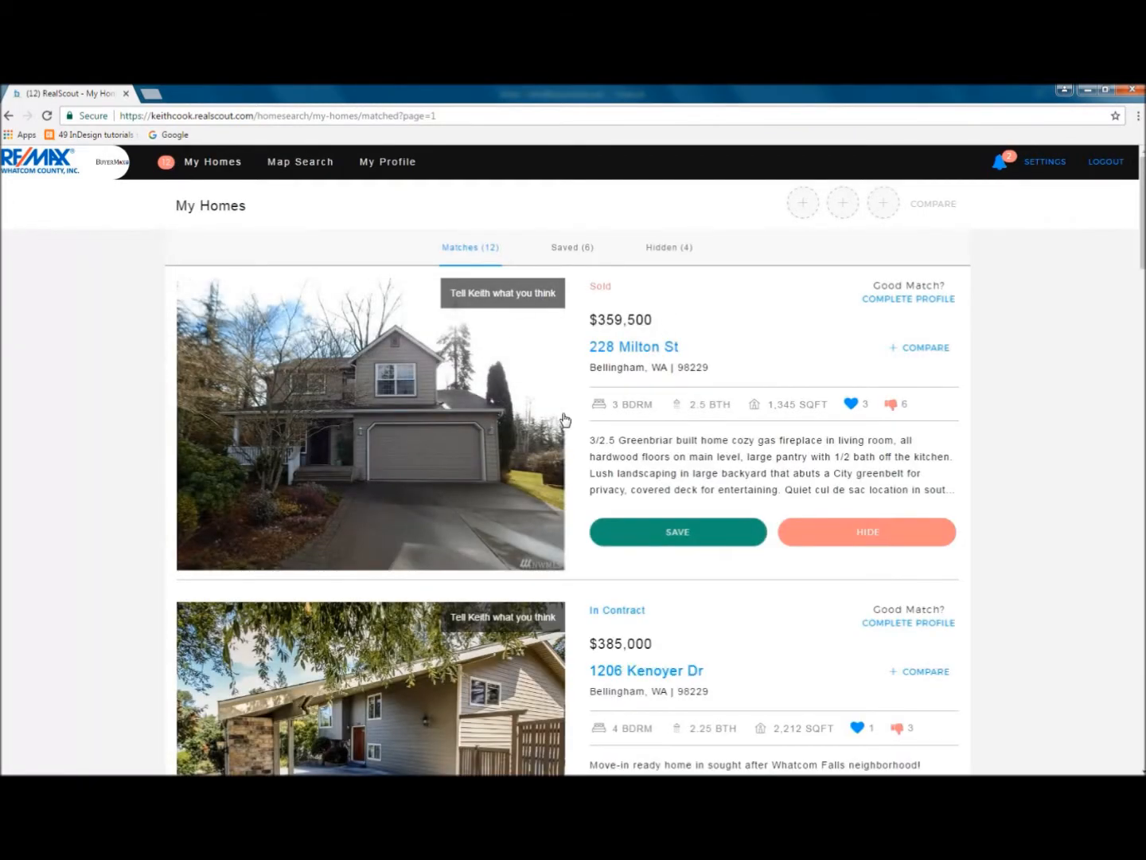
left_click(533, 422)
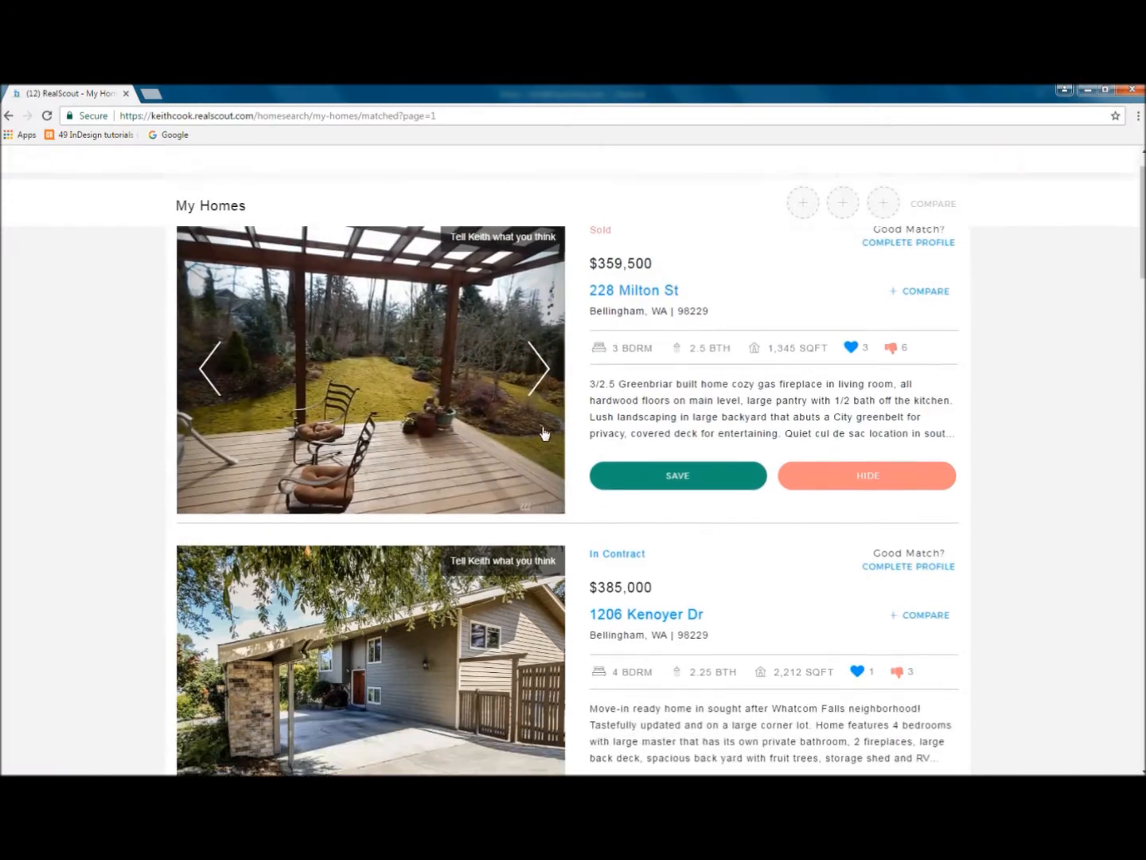
scroll("down", 3)
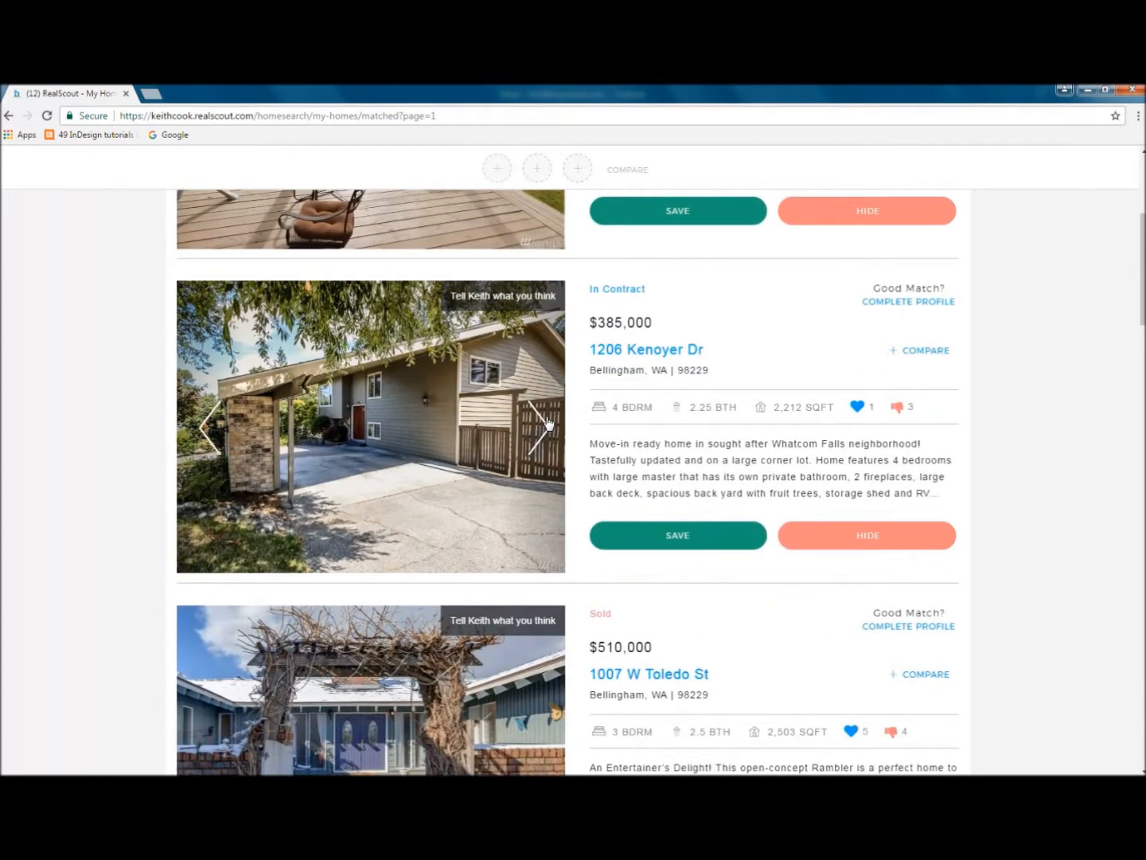
scroll("down", 3)
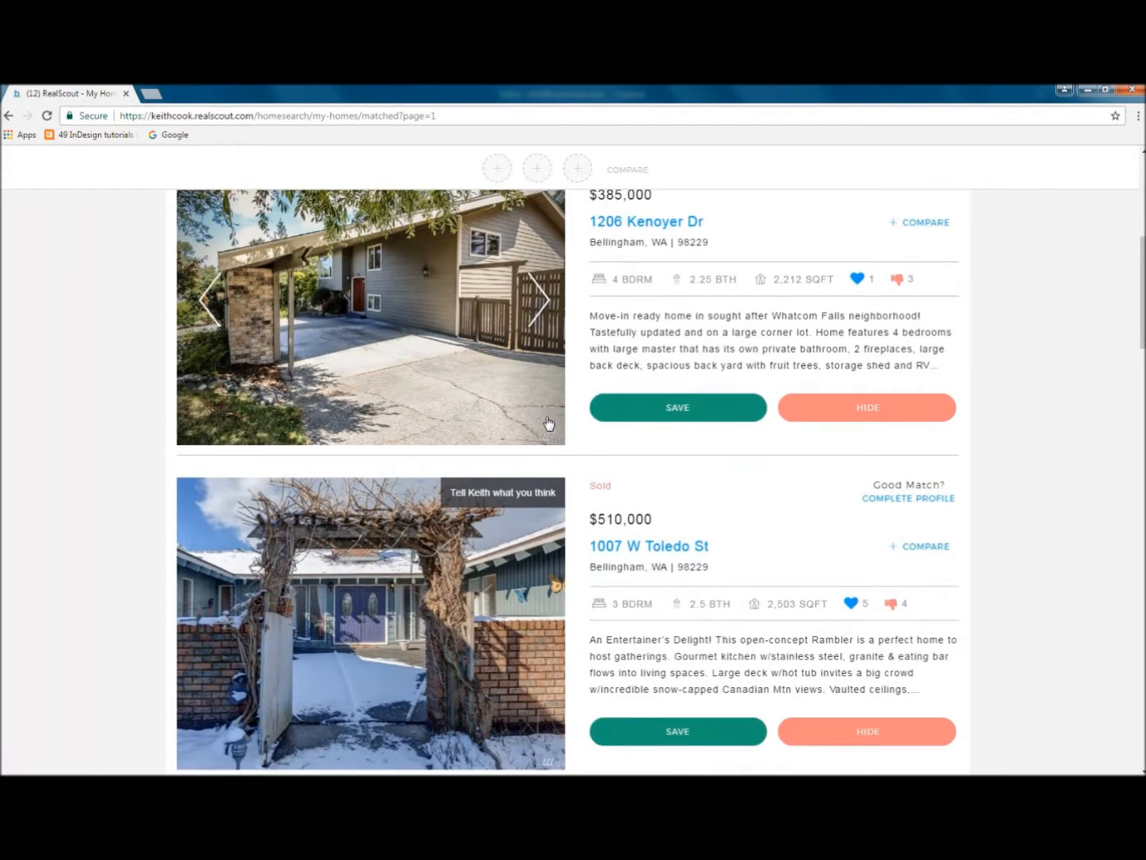
scroll("down", 3)
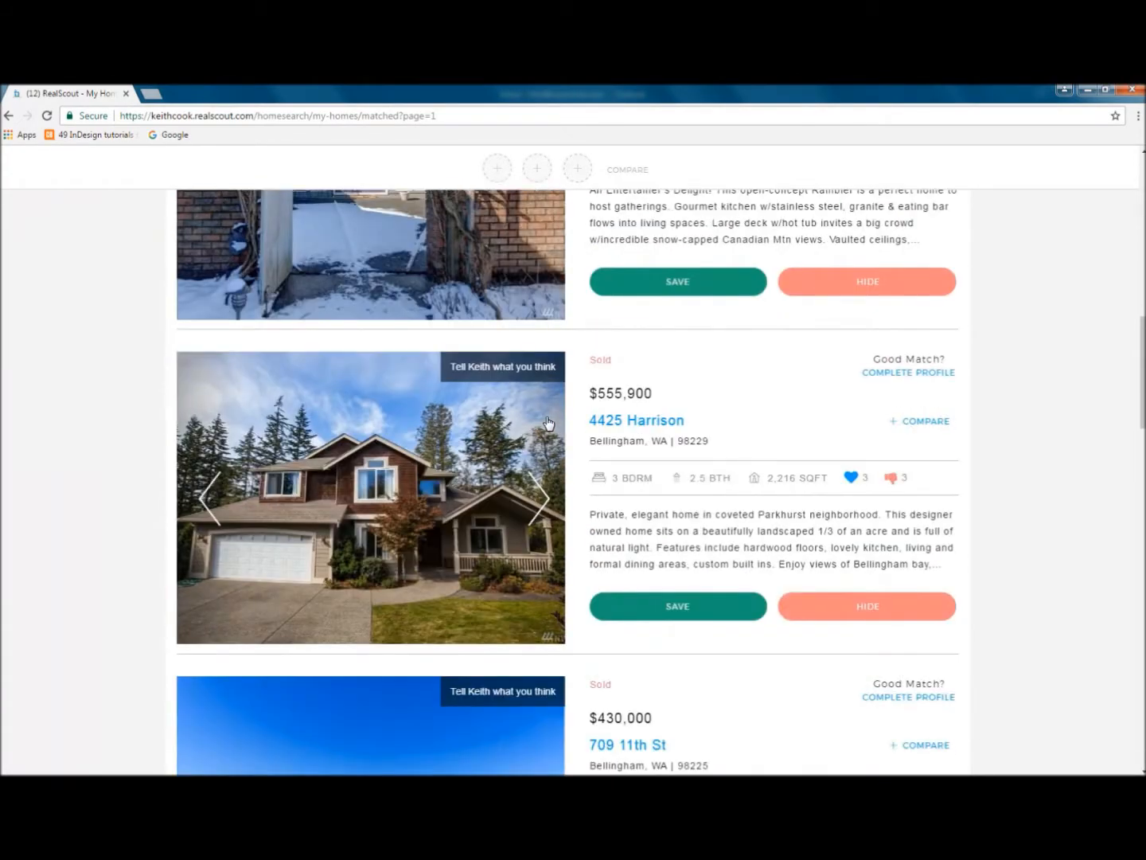
scroll("down", 3)
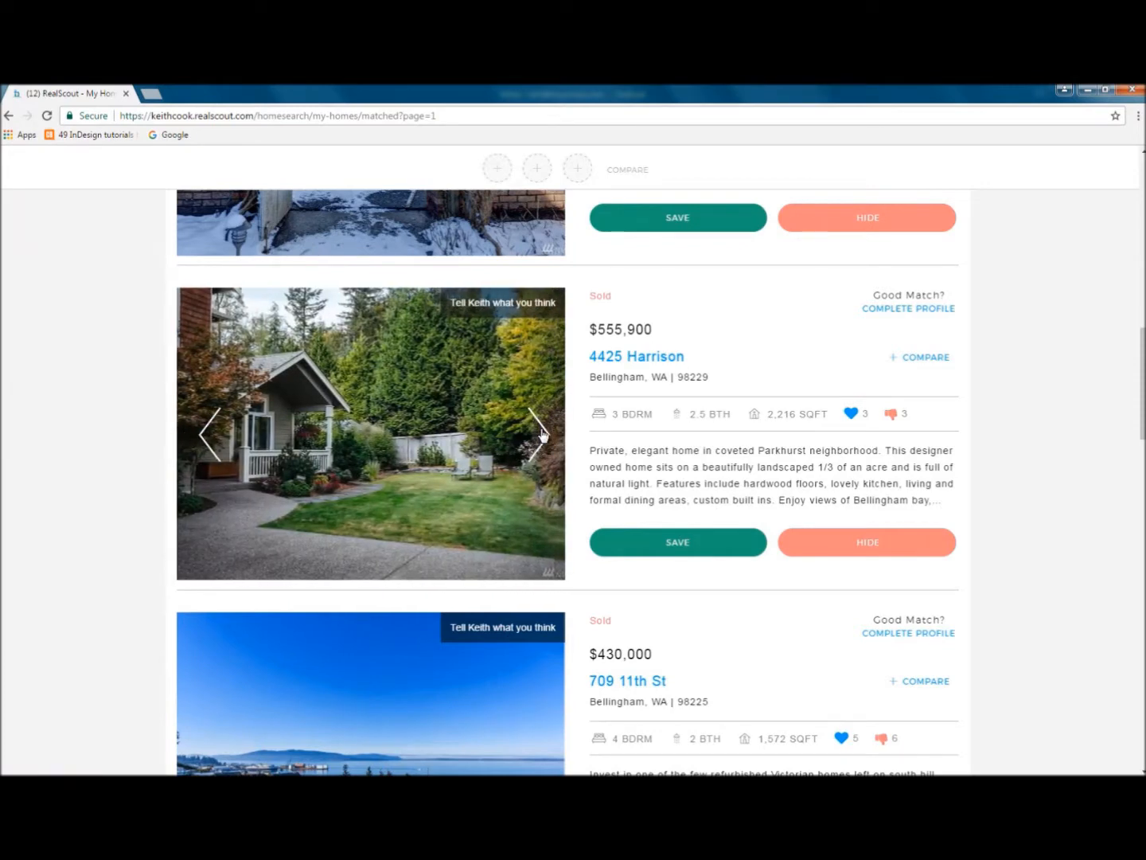
left_click(539, 435)
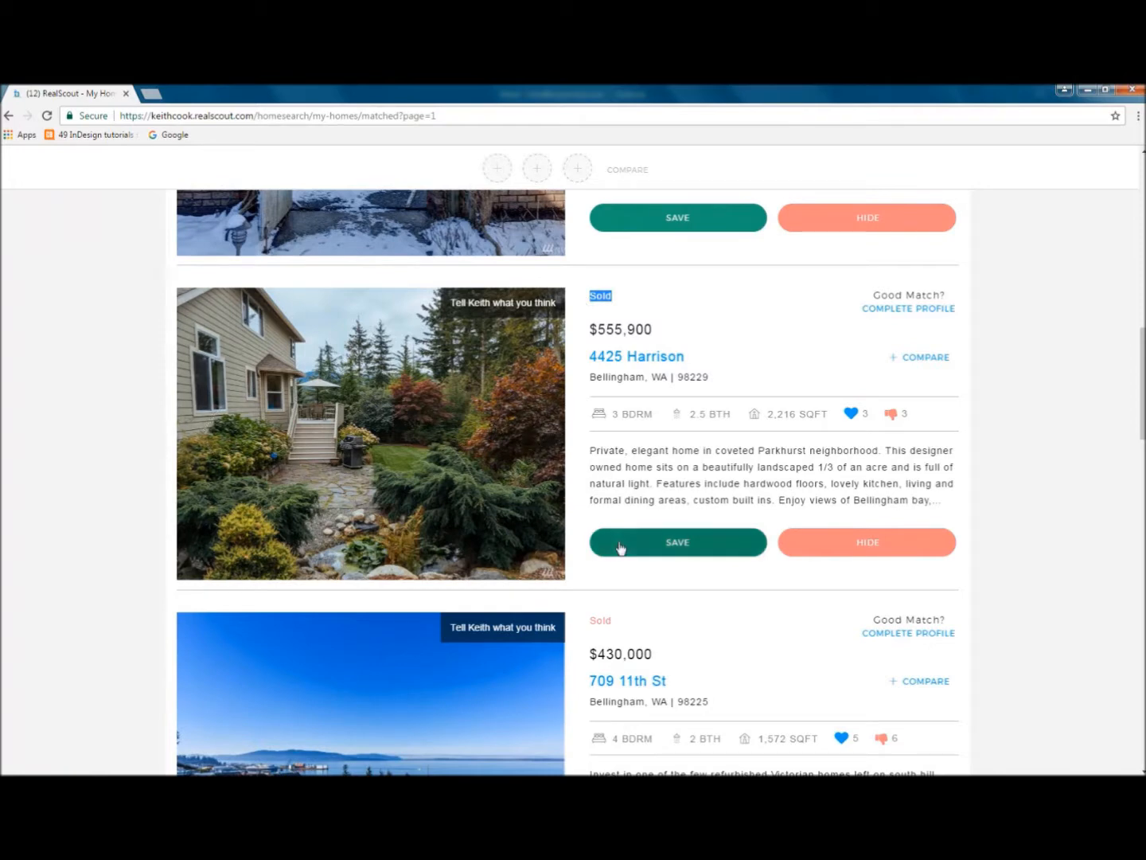
left_click(677, 542)
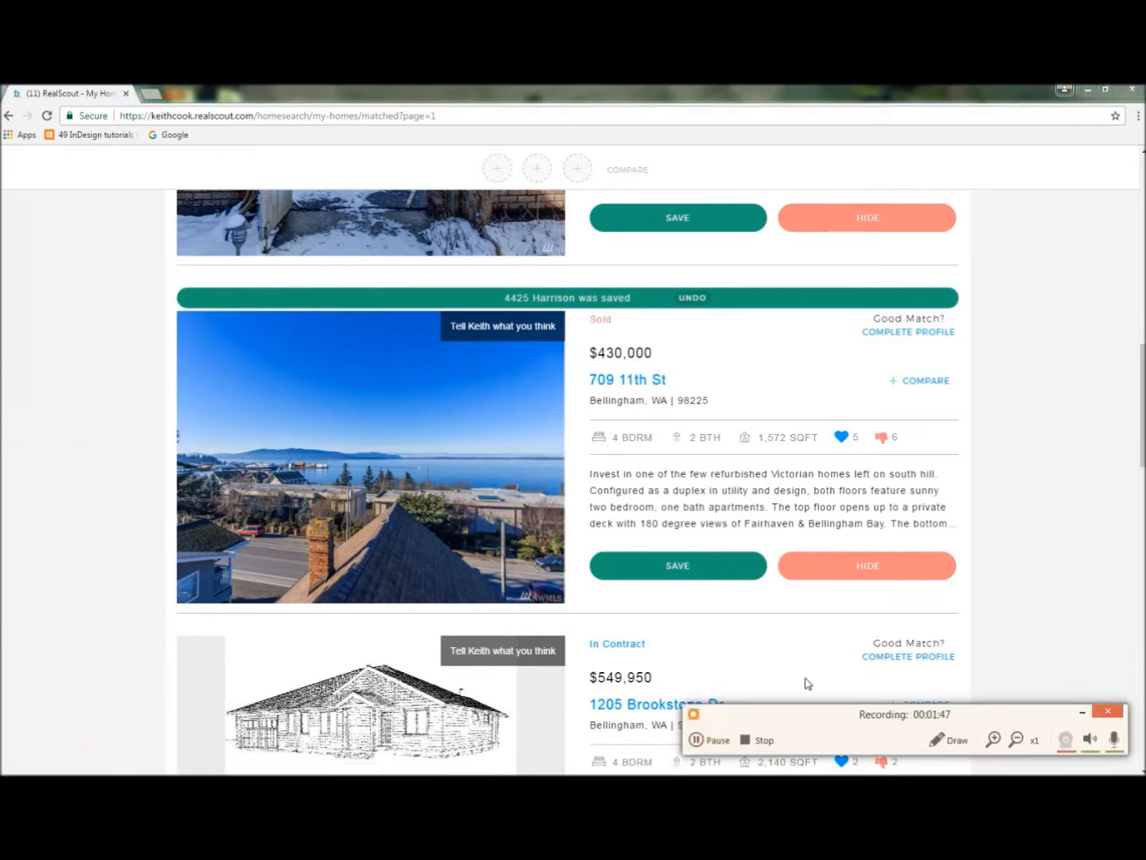
mouse_move(1082, 720)
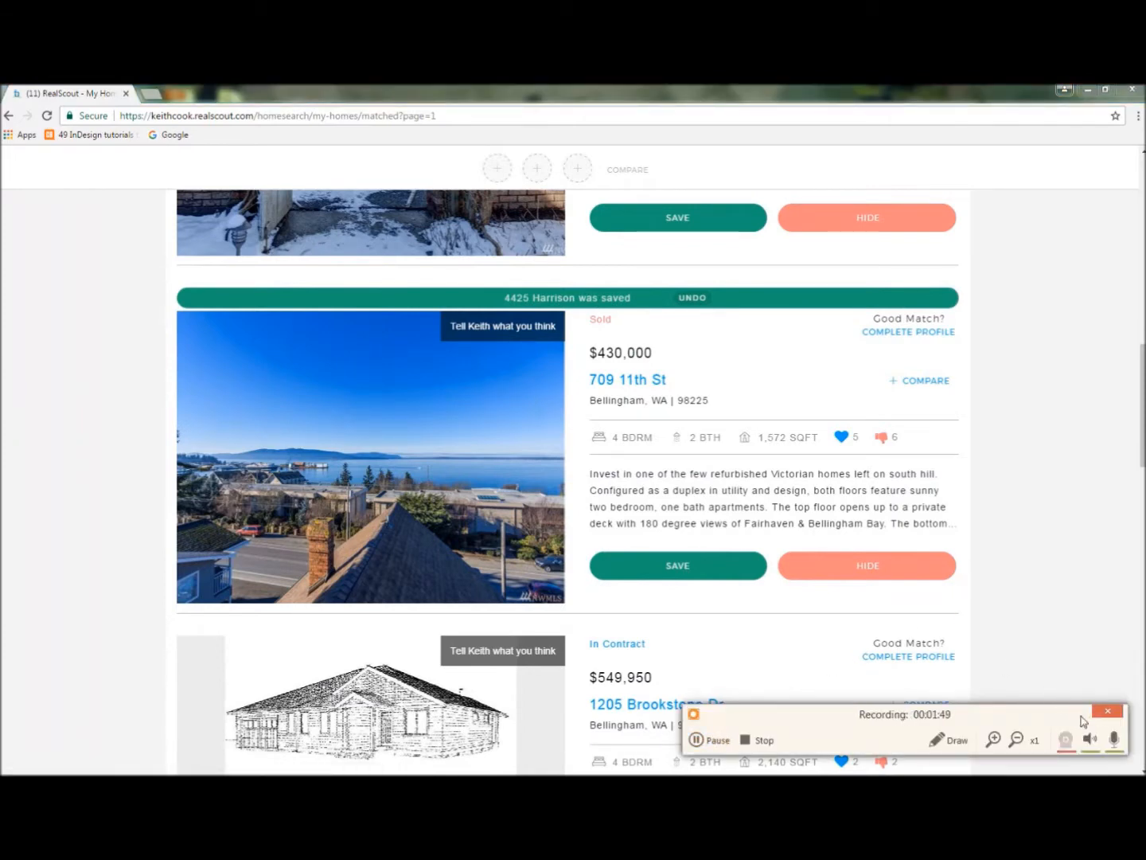